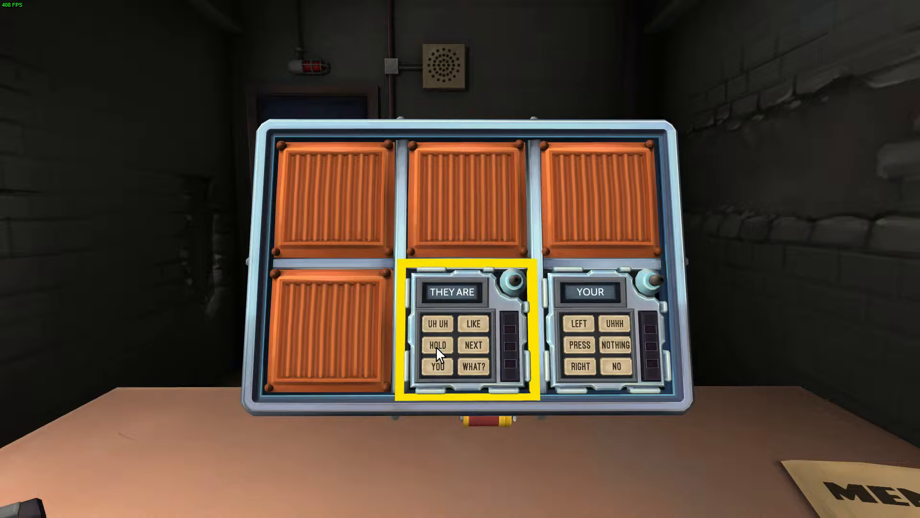
pyautogui.moveTo(500, 357)
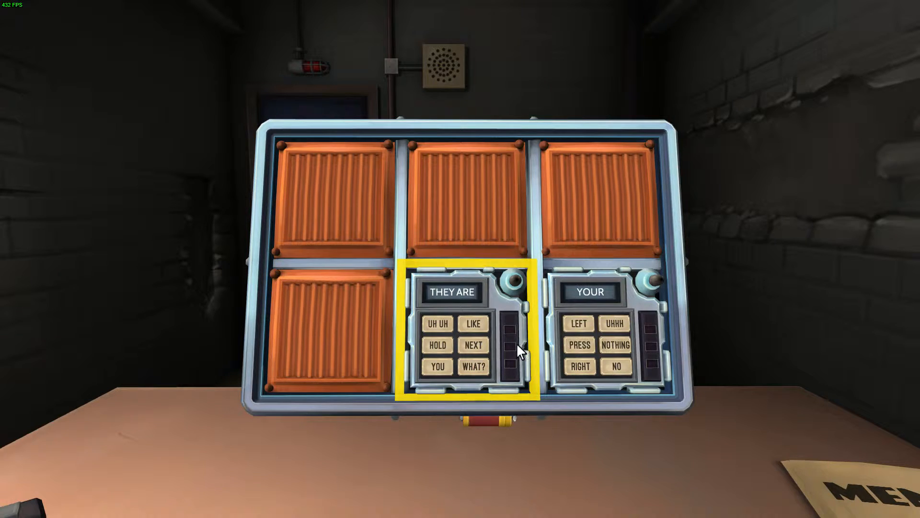
pyautogui.moveTo(474, 352)
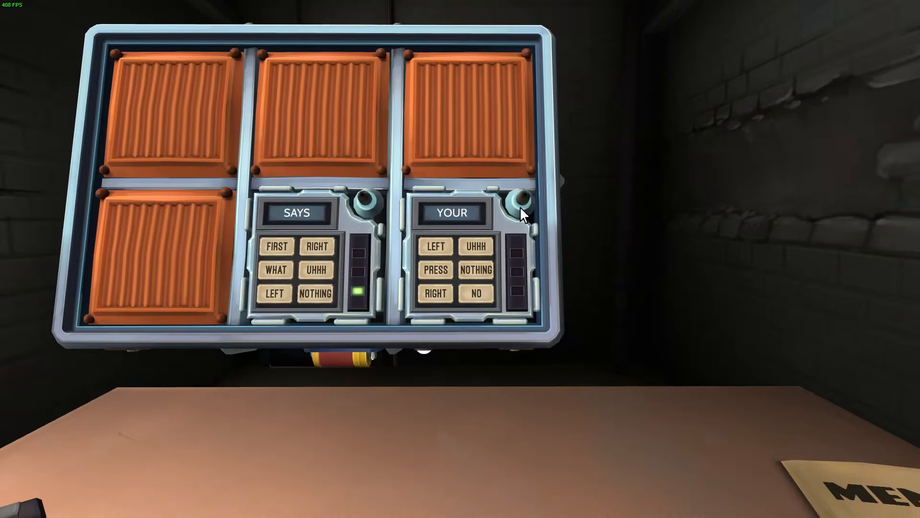
pyautogui.moveTo(517, 222)
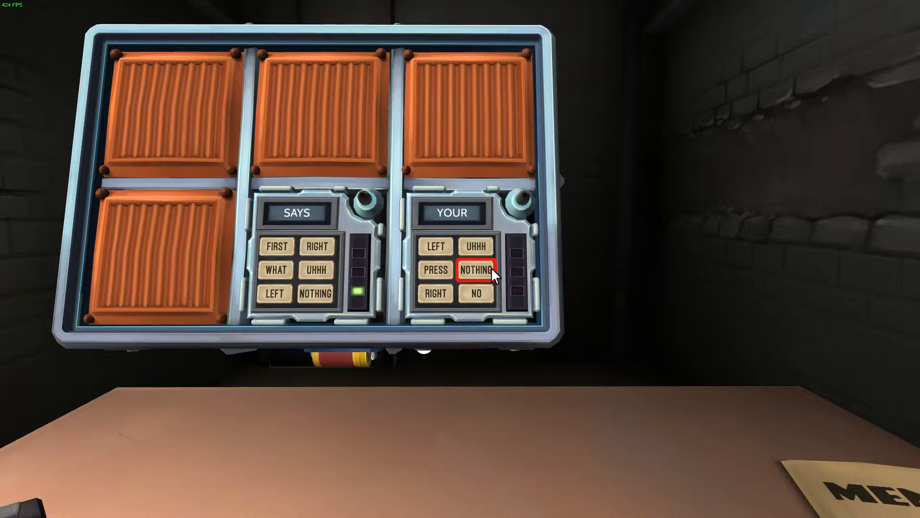
# Clear the YOUR stage on the right module and the SAYS stage on the left module.
pyautogui.click(477, 271)
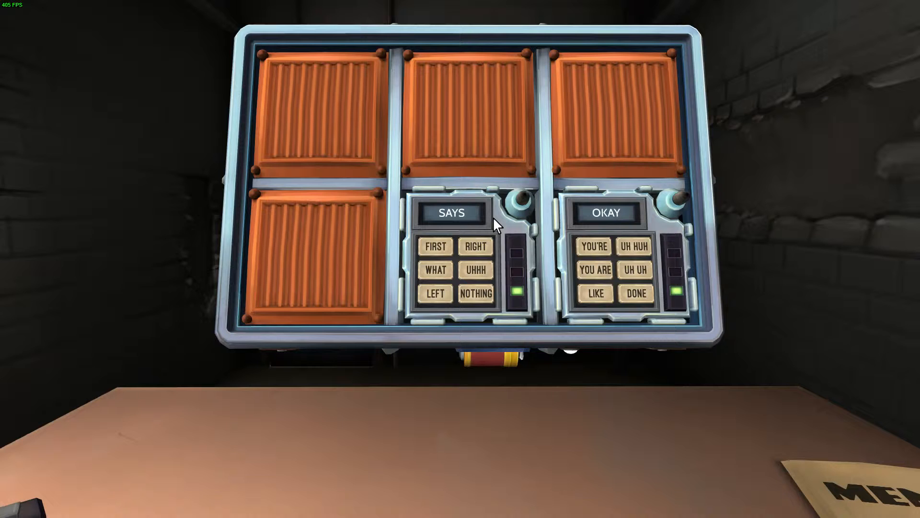
pyautogui.moveTo(503, 229)
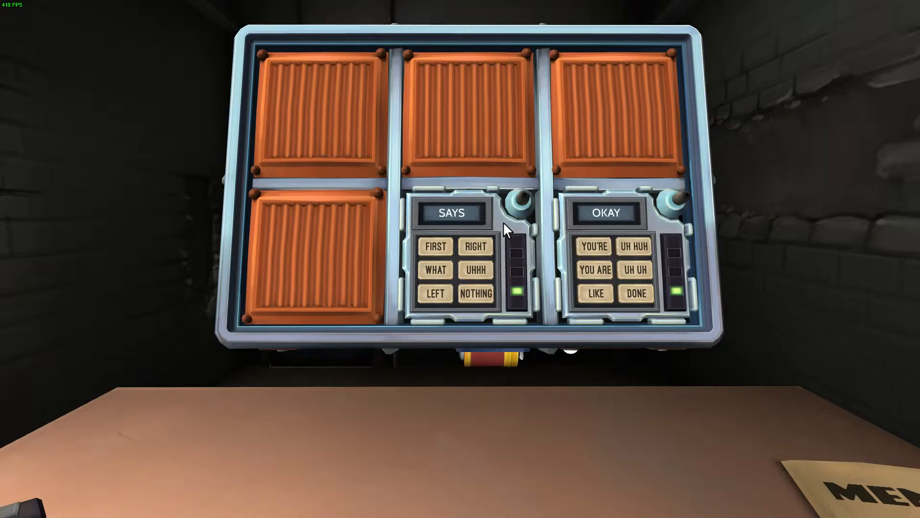
pyautogui.click(475, 293)
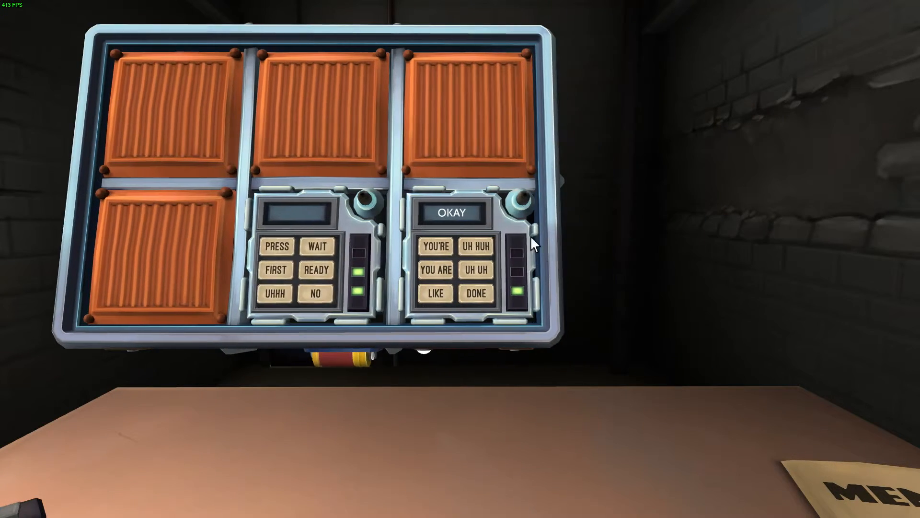
pyautogui.click(275, 294)
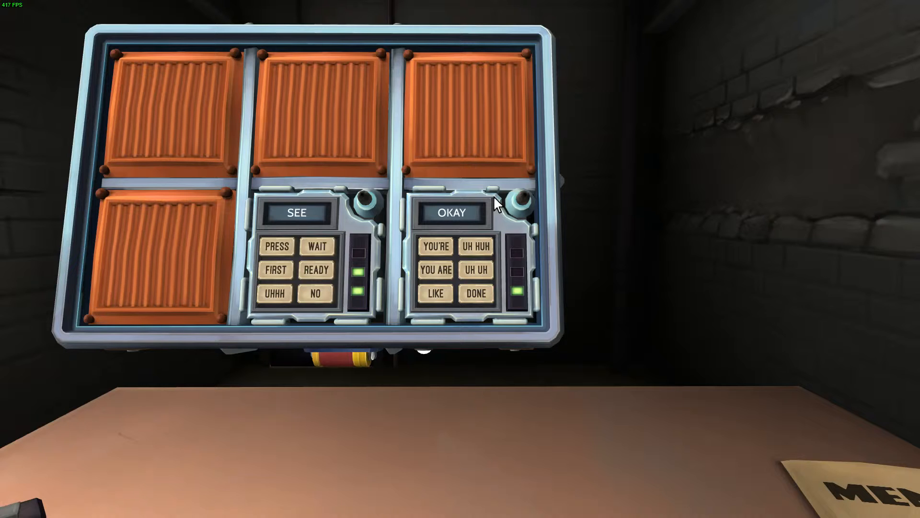
# Answer UH HUH on the OKAY module, retrying until the stage clears to YES.
pyautogui.click(477, 247)
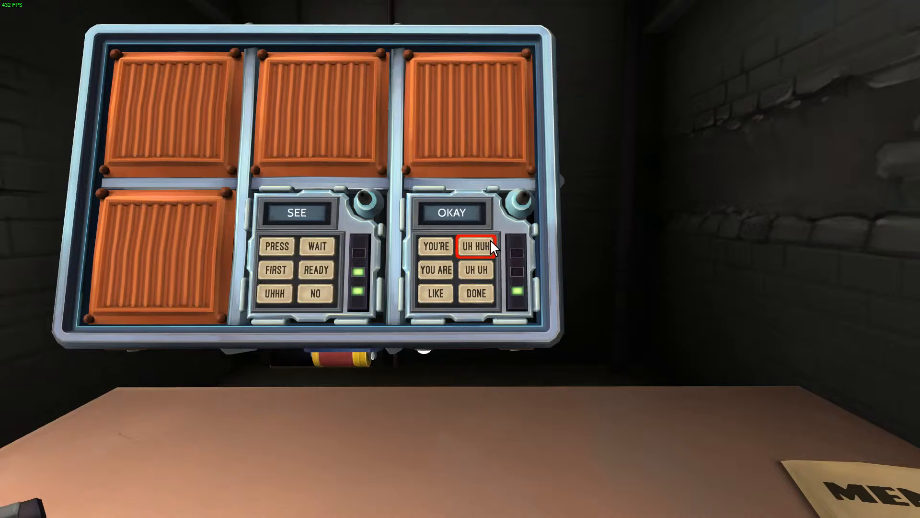
pyautogui.moveTo(480, 255)
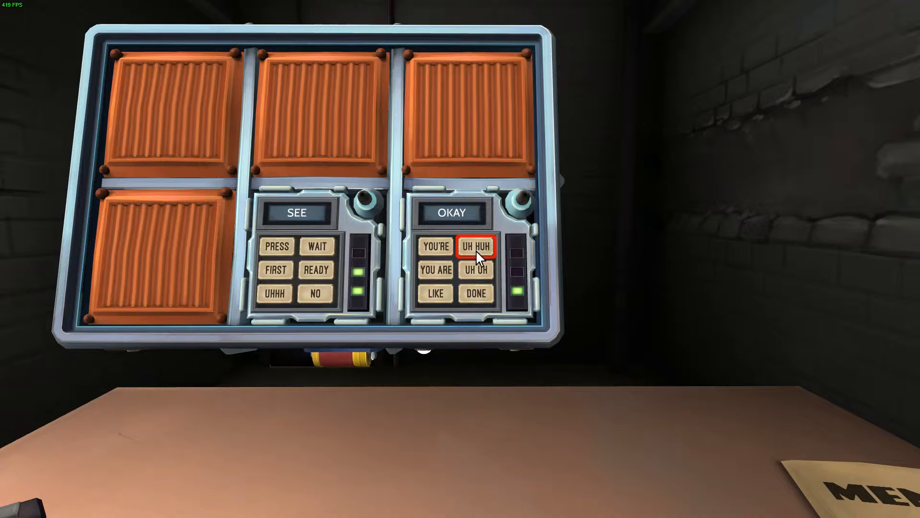
pyautogui.moveTo(513, 241)
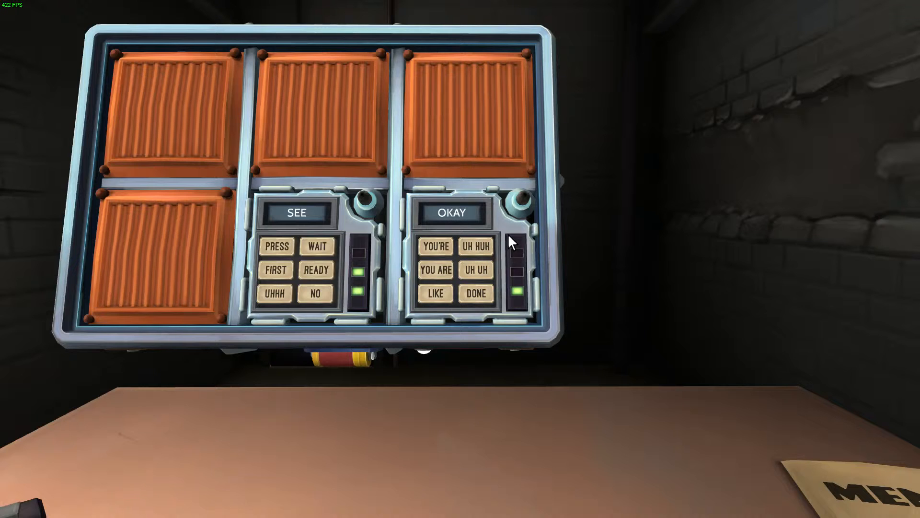
pyautogui.moveTo(506, 244)
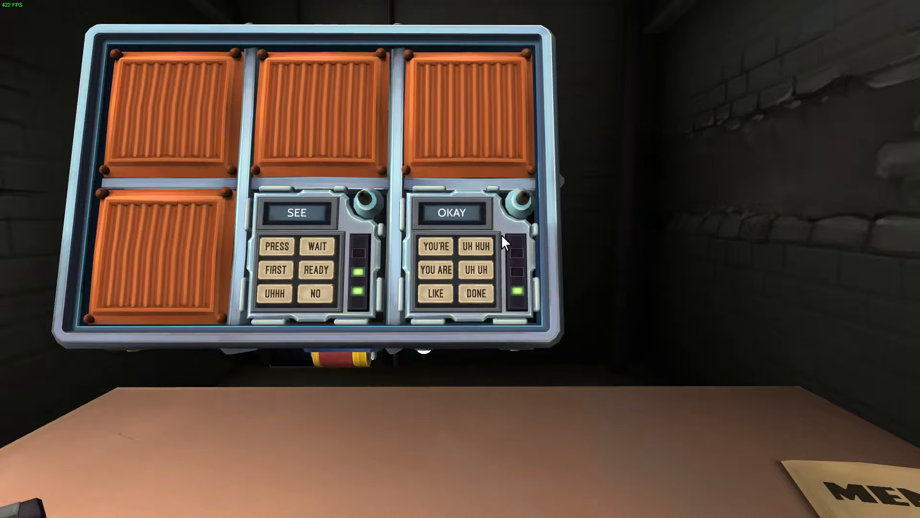
pyautogui.moveTo(497, 246)
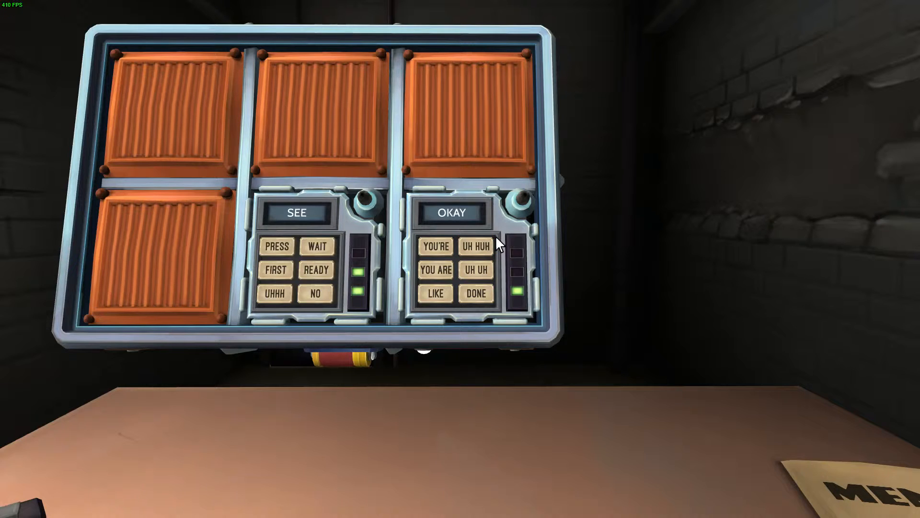
pyautogui.click(476, 247)
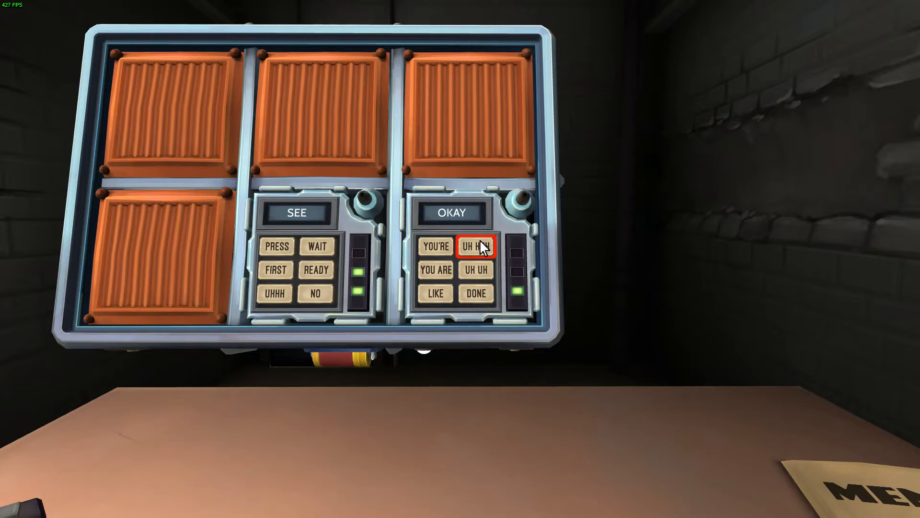
pyautogui.click(477, 247)
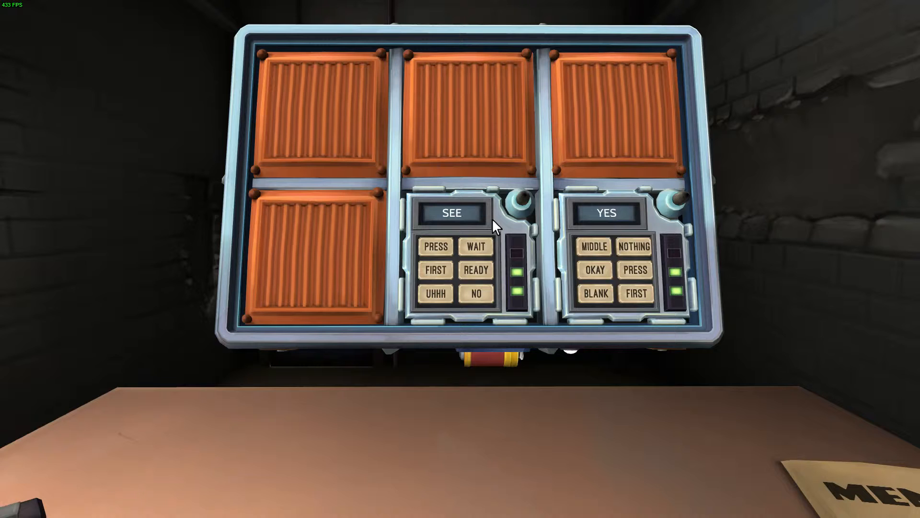
# Finish the SEE module so its light turns green, then answer the YES module's stage.
pyautogui.click(477, 293)
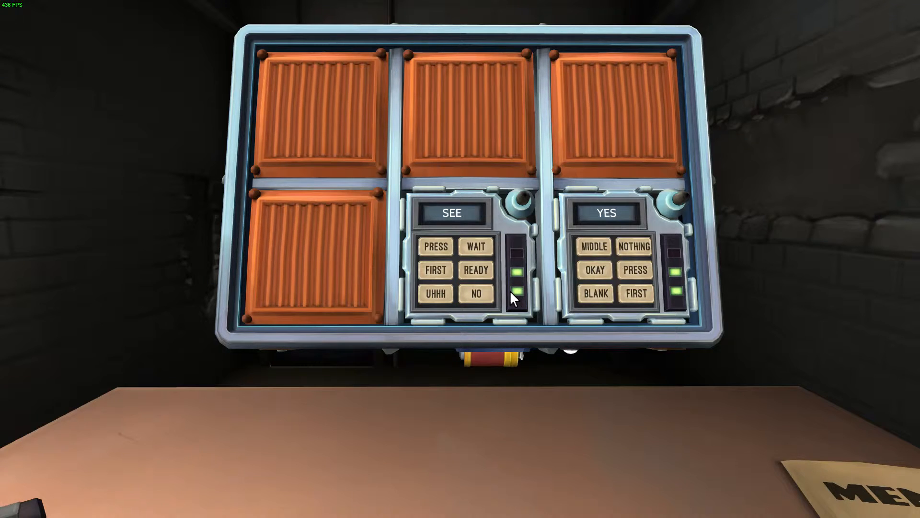
pyautogui.moveTo(509, 239)
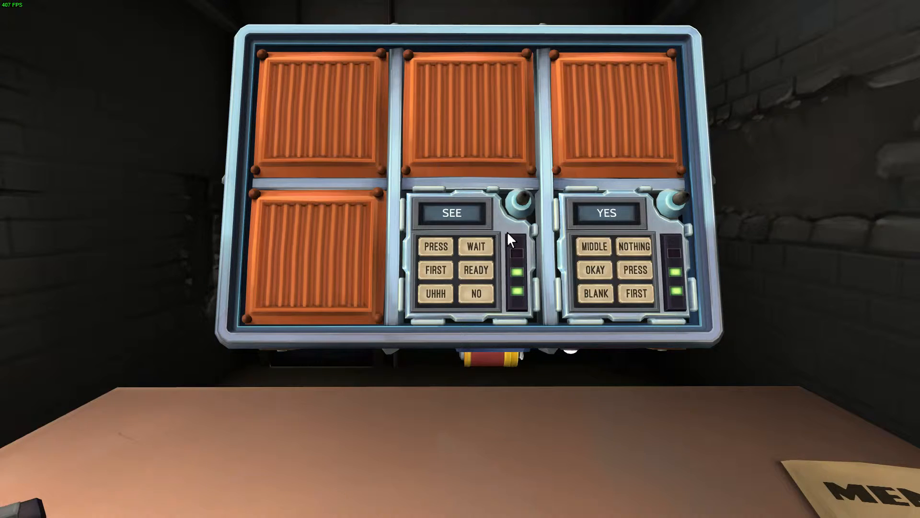
pyautogui.moveTo(505, 241)
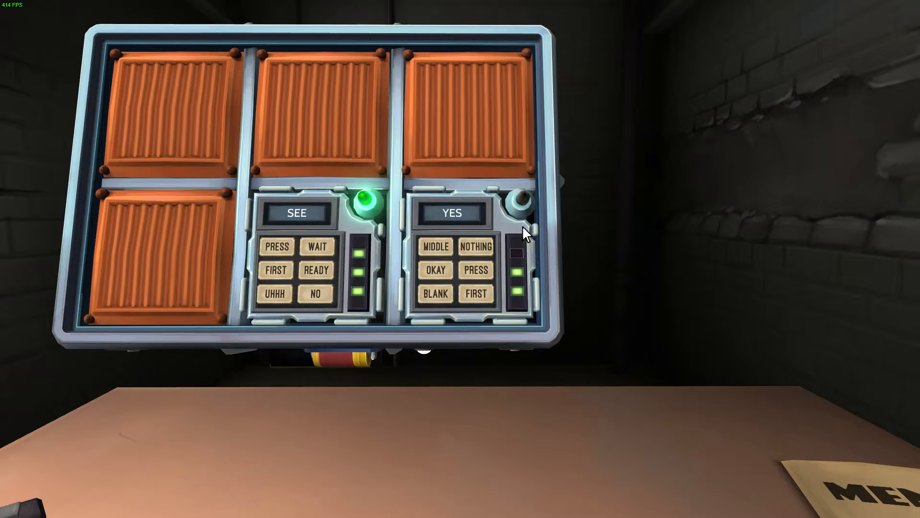
pyautogui.click(435, 247)
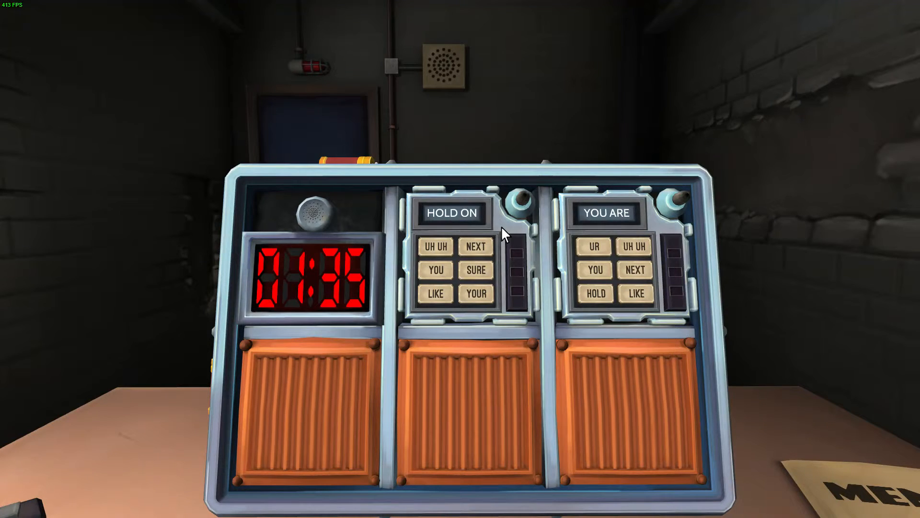
pyautogui.moveTo(508, 295)
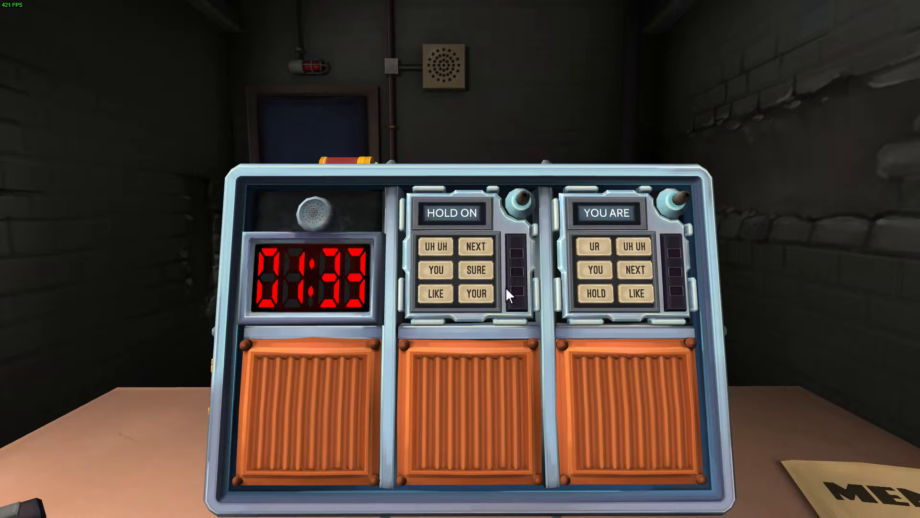
# Answer HOLD ON with YOUR, YOU ARE with NEXT, and the LED stage with UR.
pyautogui.click(476, 293)
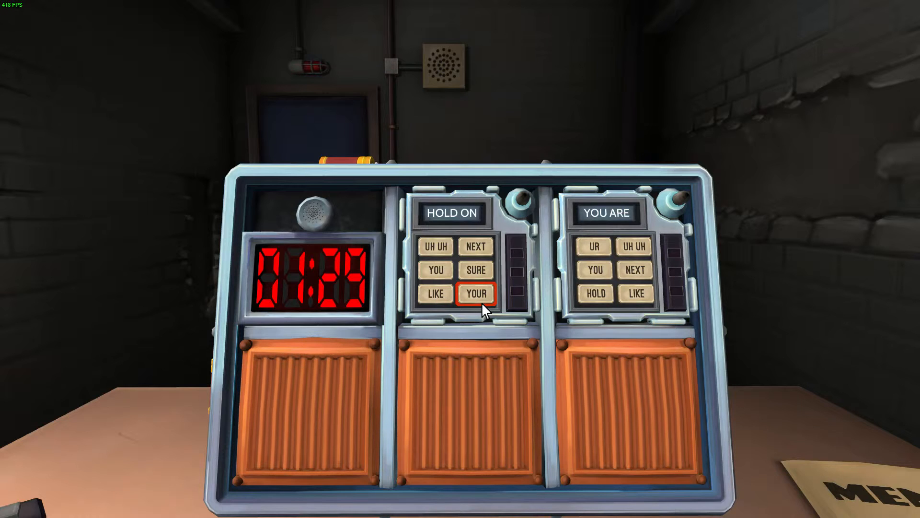
pyautogui.click(476, 293)
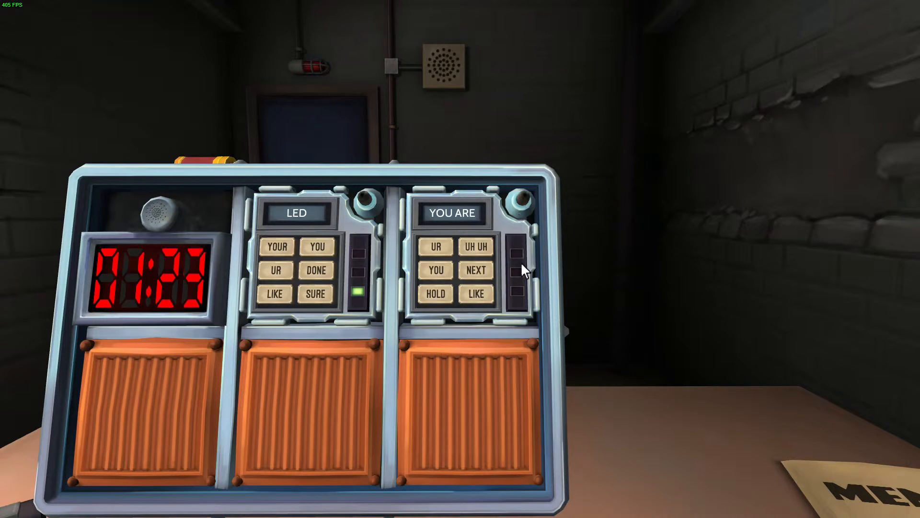
pyautogui.moveTo(499, 311)
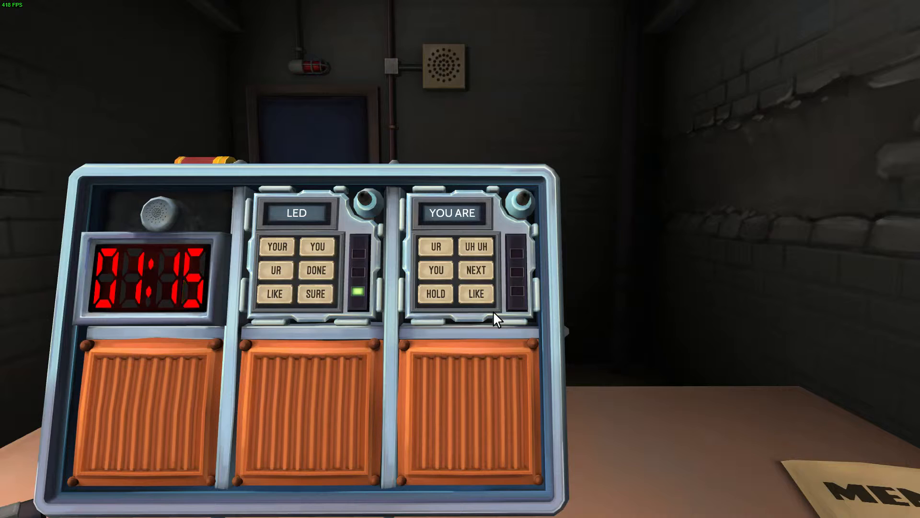
pyautogui.click(476, 271)
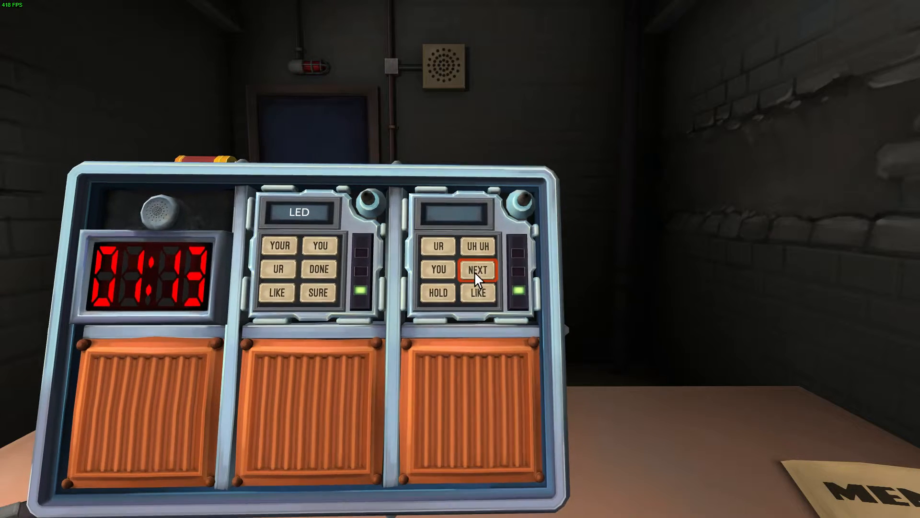
pyautogui.click(477, 271)
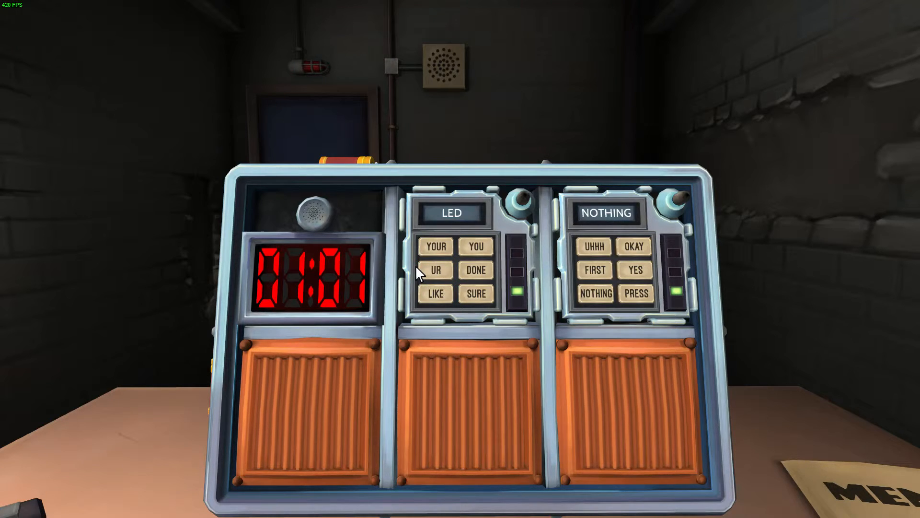
pyautogui.click(435, 270)
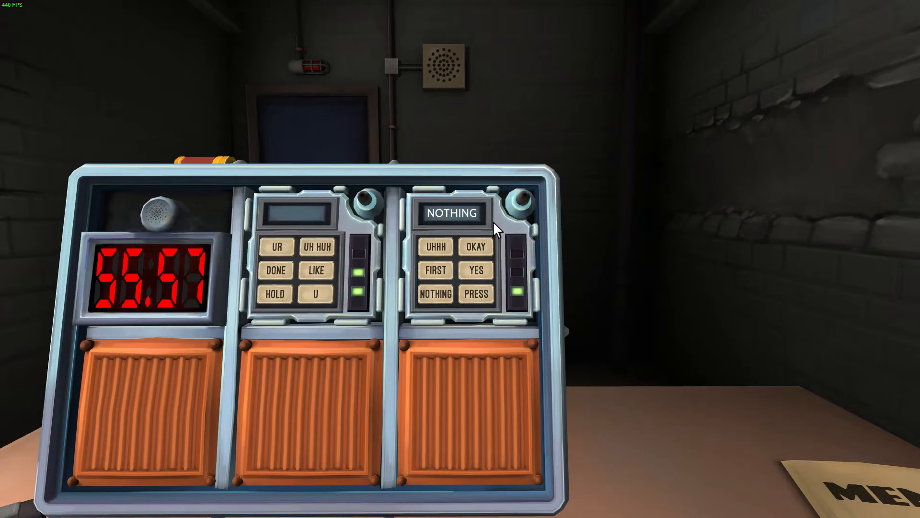
# Answer the NOTHING stage, finish the READ module, and answer LEED to defuse the bomb.
pyautogui.click(274, 293)
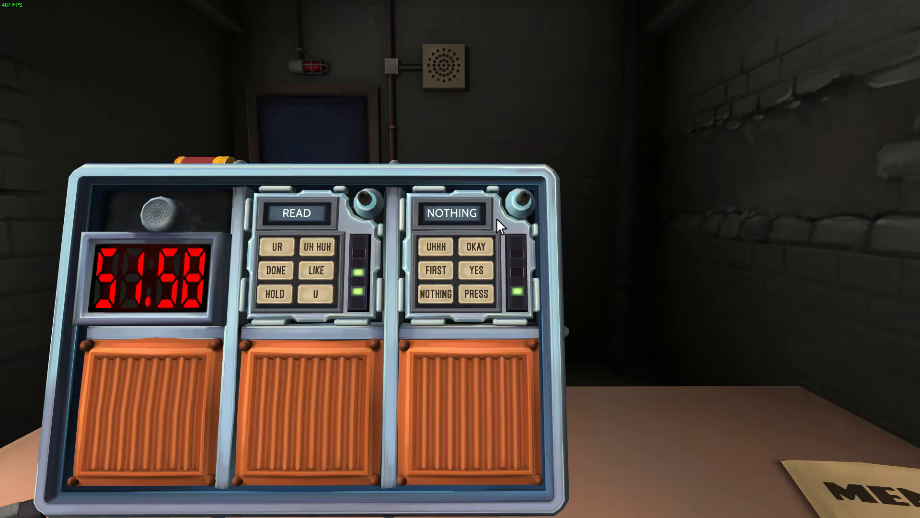
pyautogui.click(435, 246)
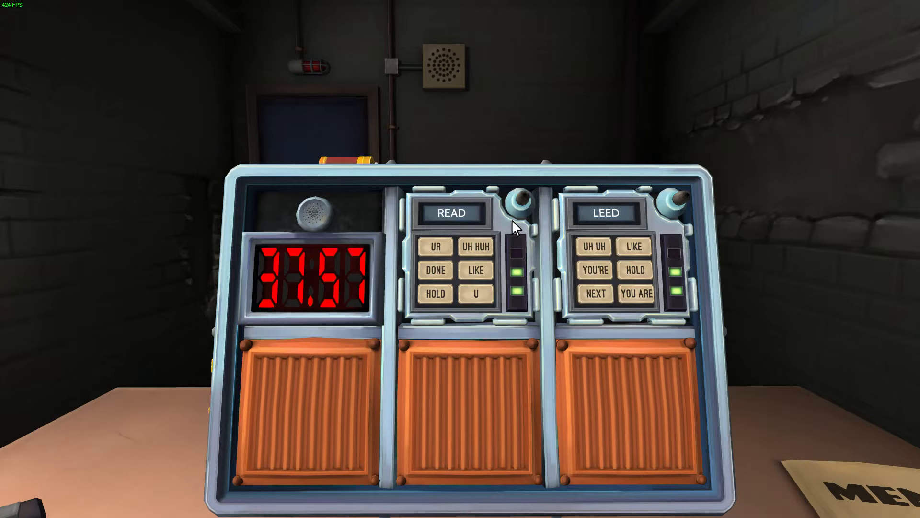
pyautogui.click(476, 270)
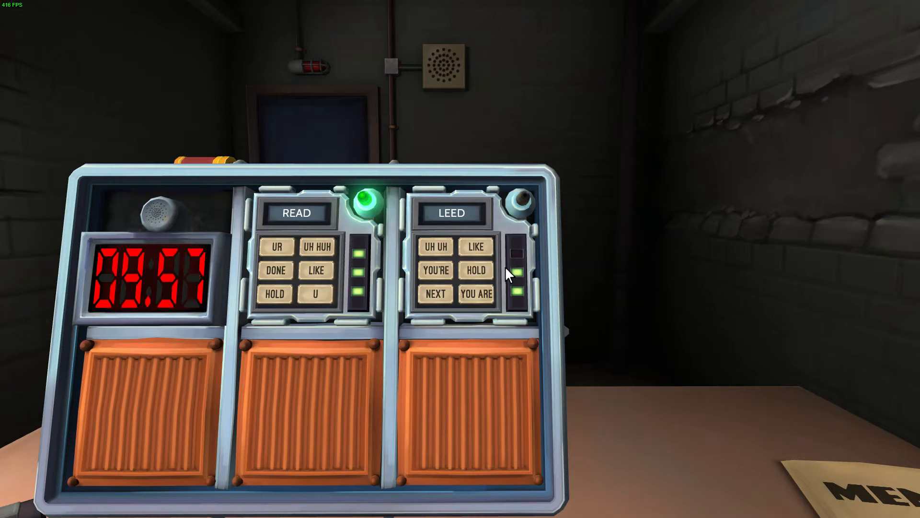
pyautogui.click(475, 271)
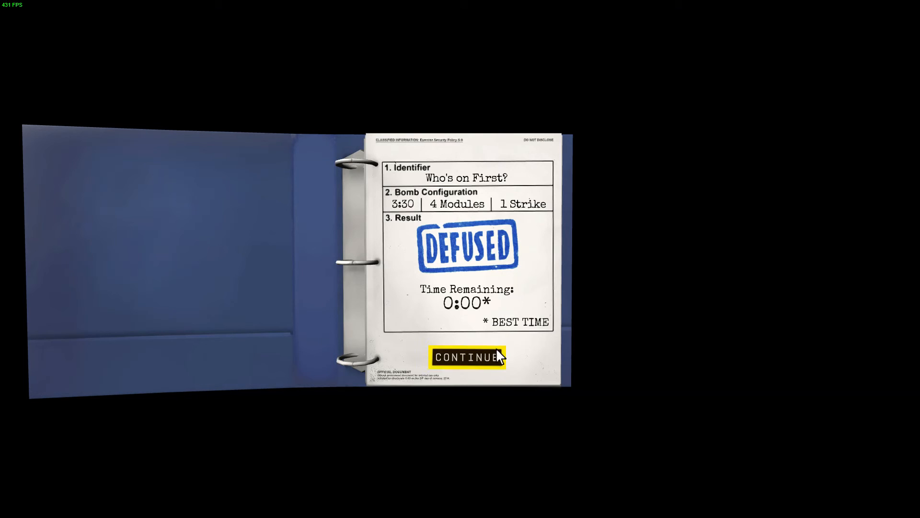
# Continue from the DEFUSED results sheet to the binder's Contents page.
pyautogui.click(466, 356)
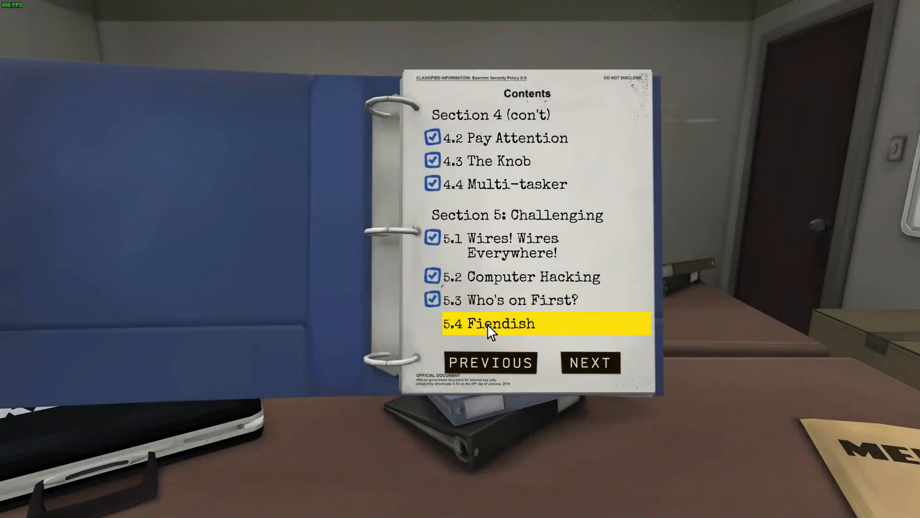
pyautogui.moveTo(568, 394)
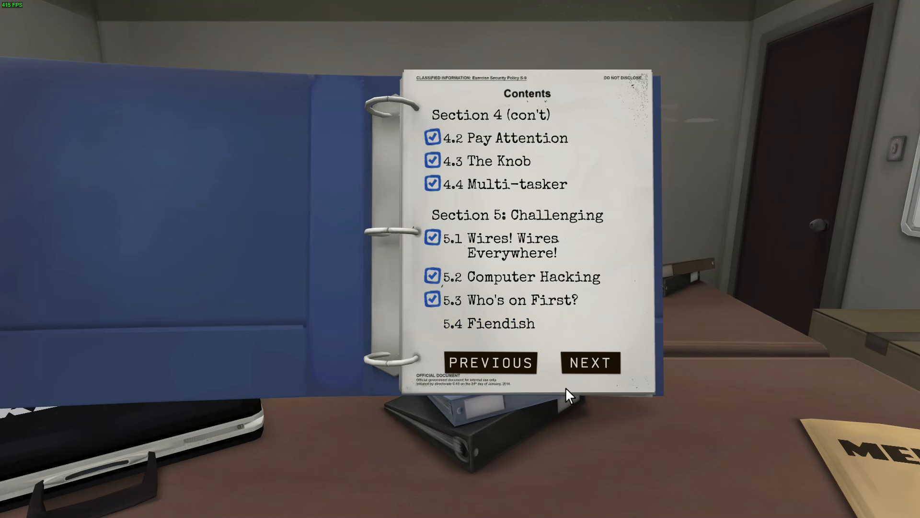
pyautogui.moveTo(491, 363)
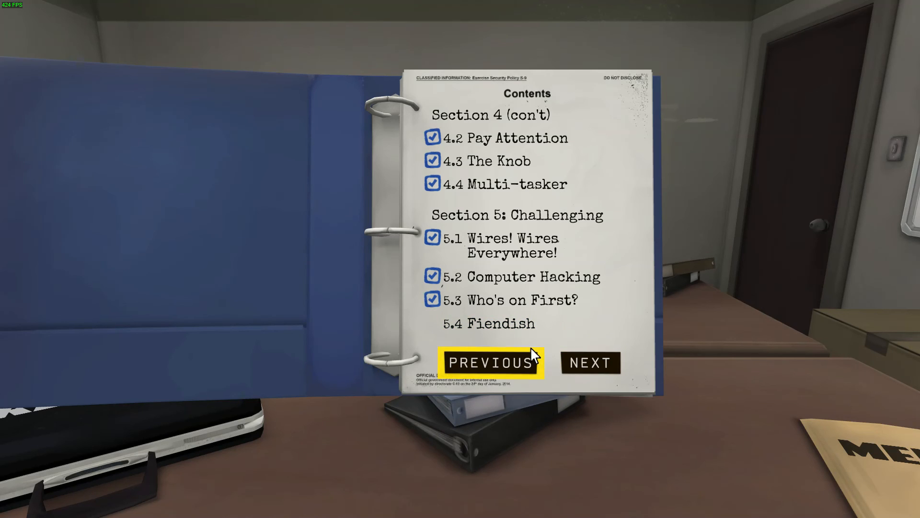